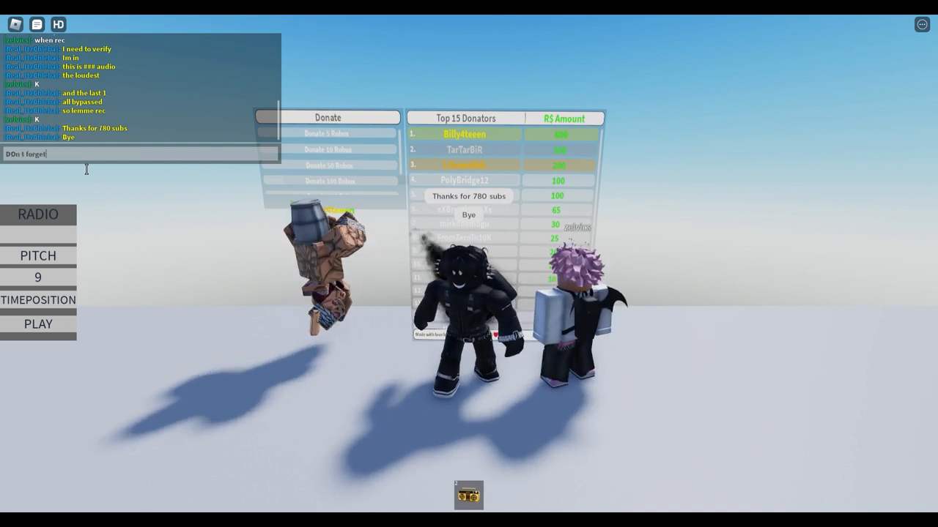
pyautogui.write('to join 3')
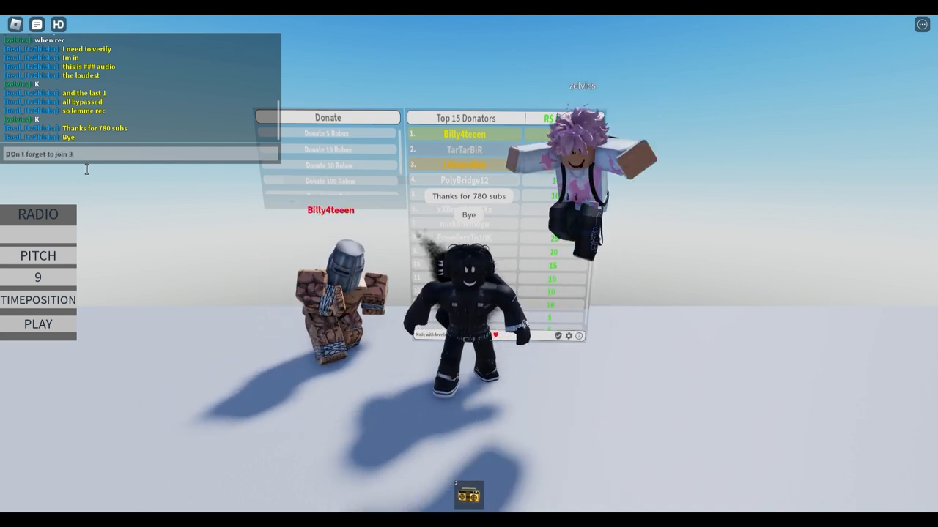